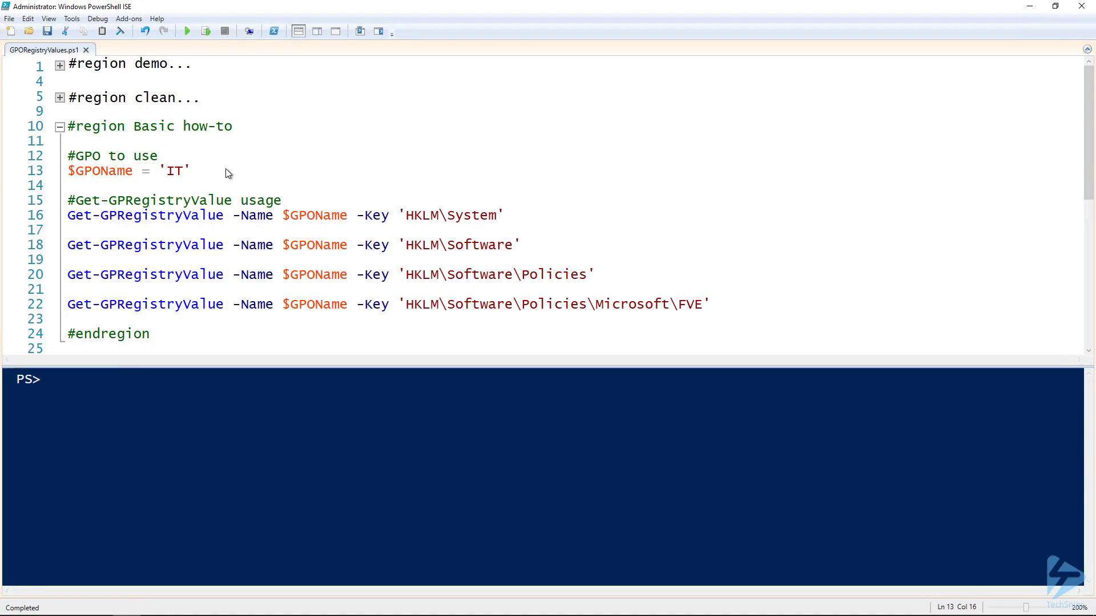
- Run the $GPOName = 'IT' line in the console, setting the GPO name variable
click(190, 171)
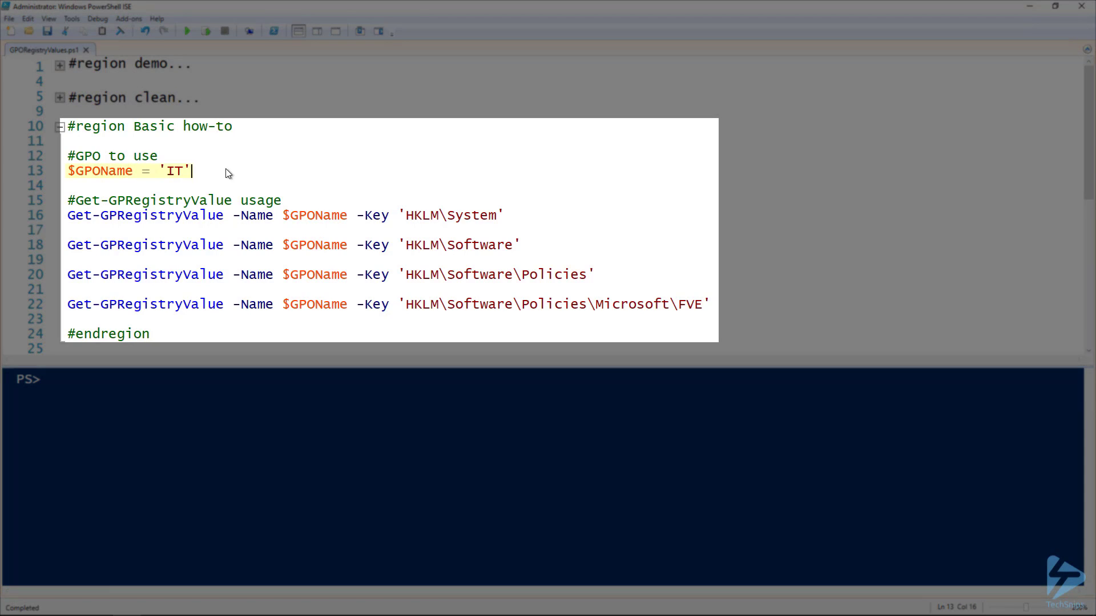
key(F8)
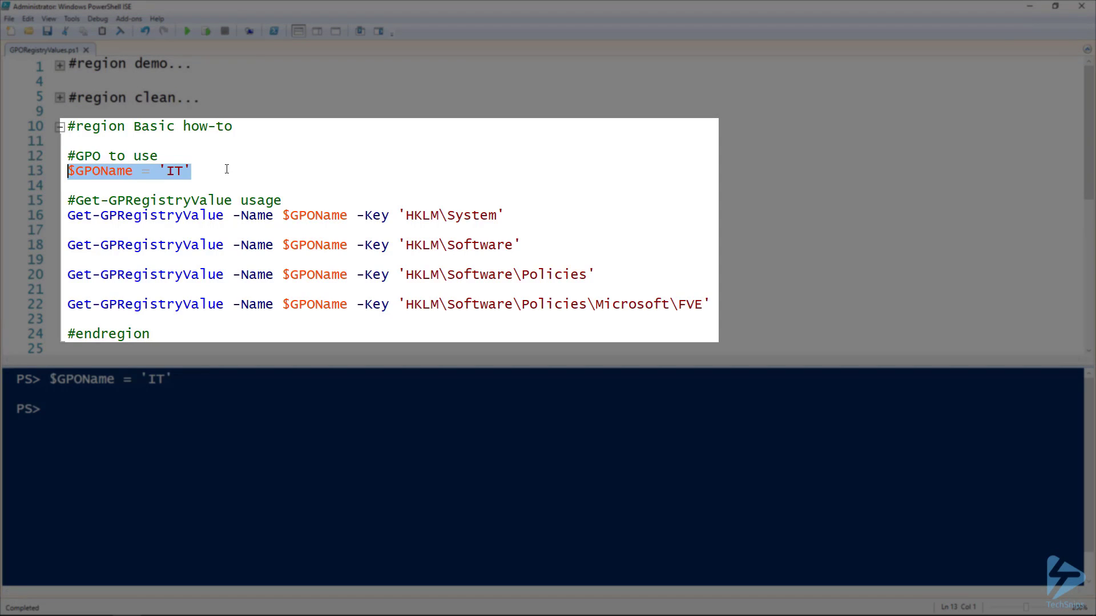
click(529, 215)
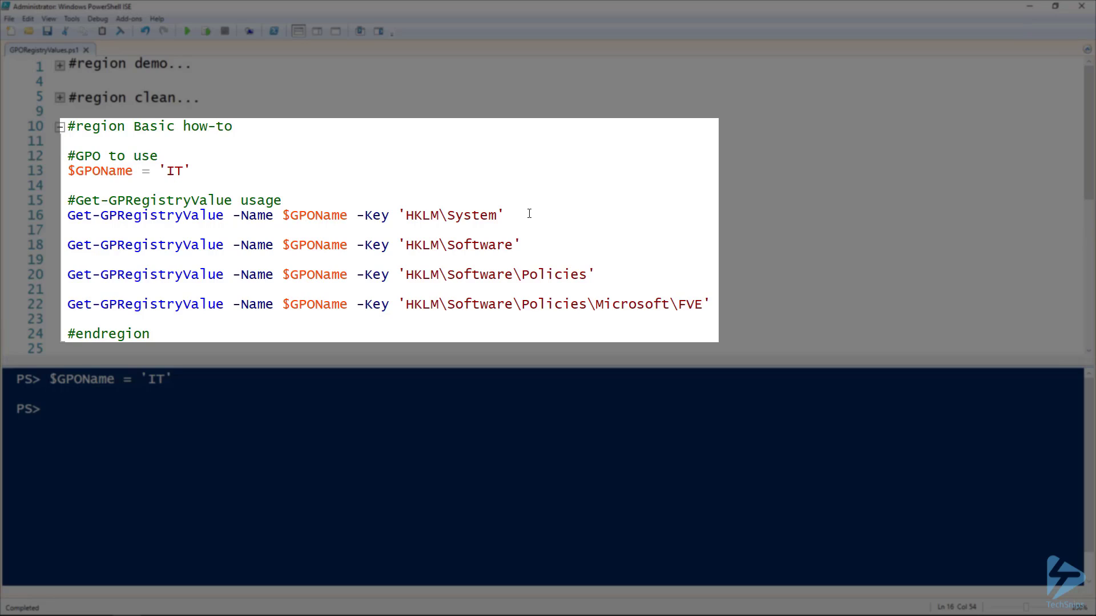
click(504, 214)
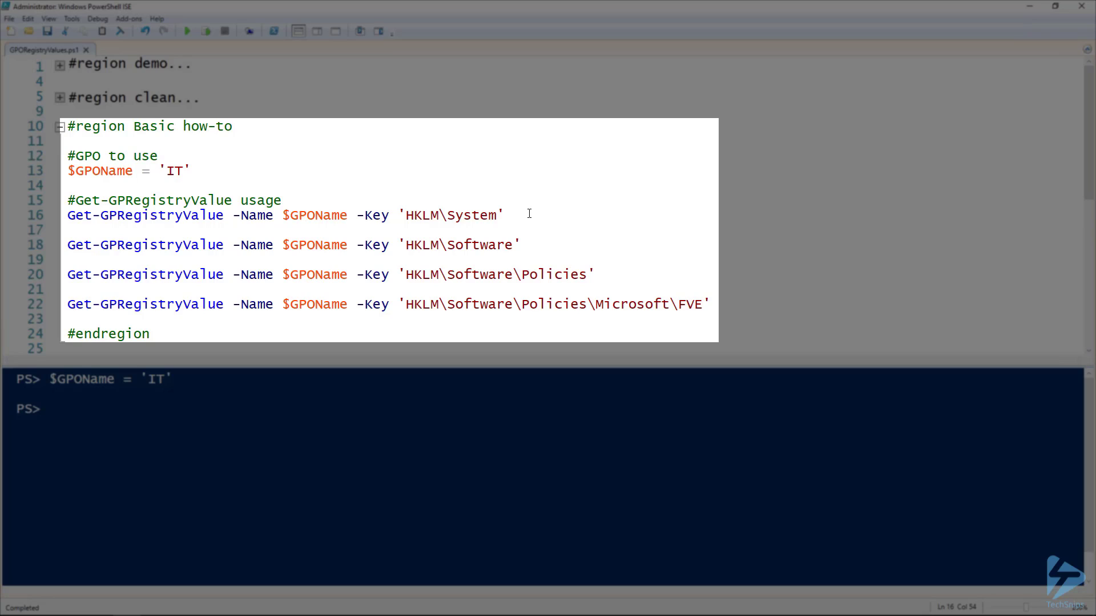
- Run the Get-GPRegistryValue queries for HKLM\System, HKLM\Software and HKLM\Software\Policies keys
click(502, 215)
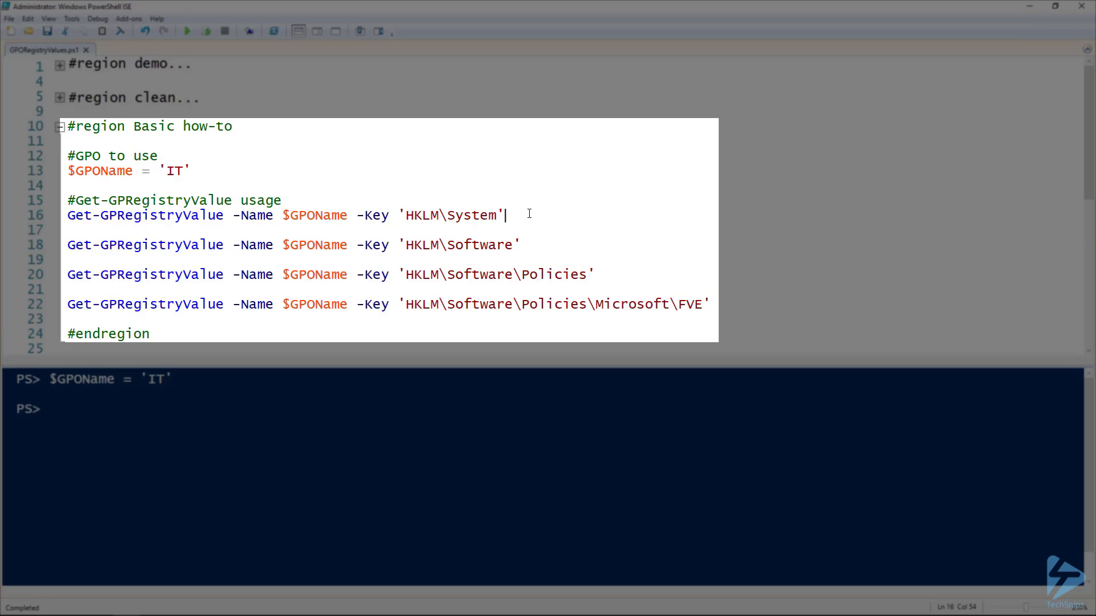
double_click(452, 215)
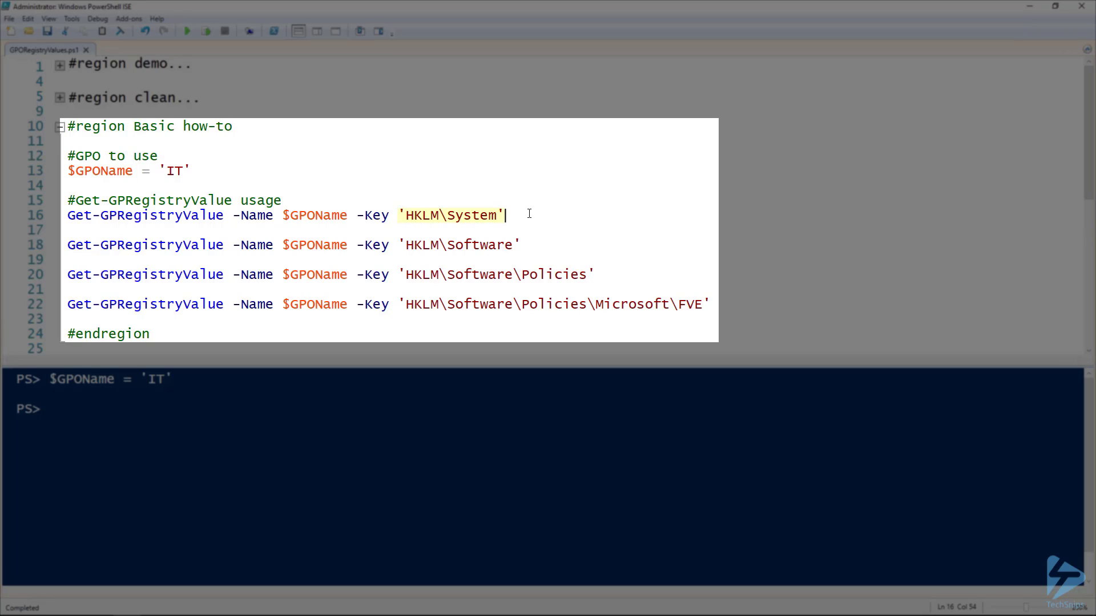
key(F8)
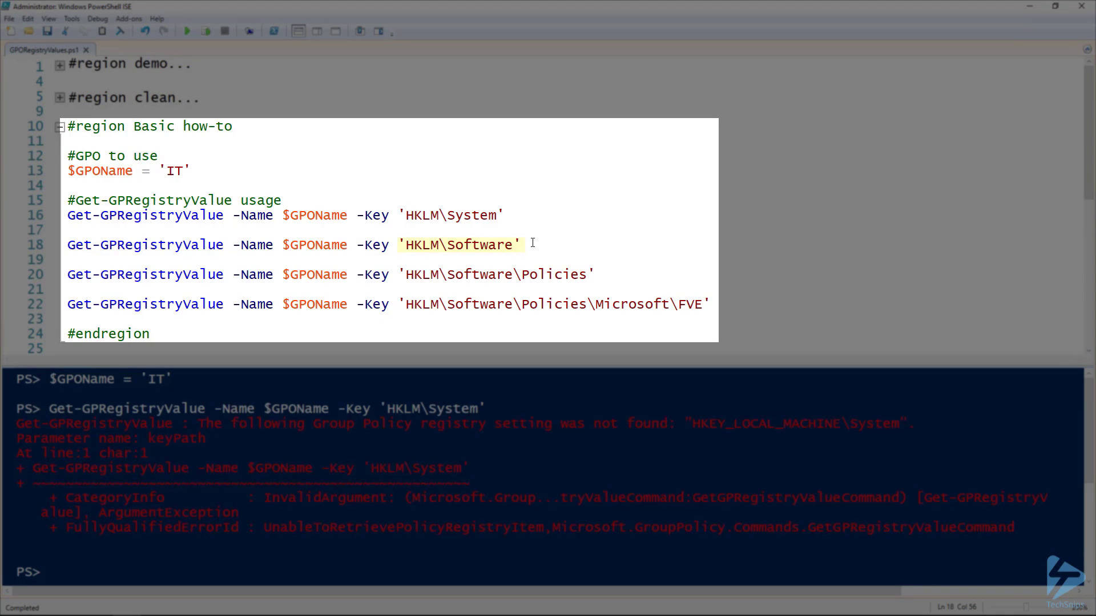
key(F8)
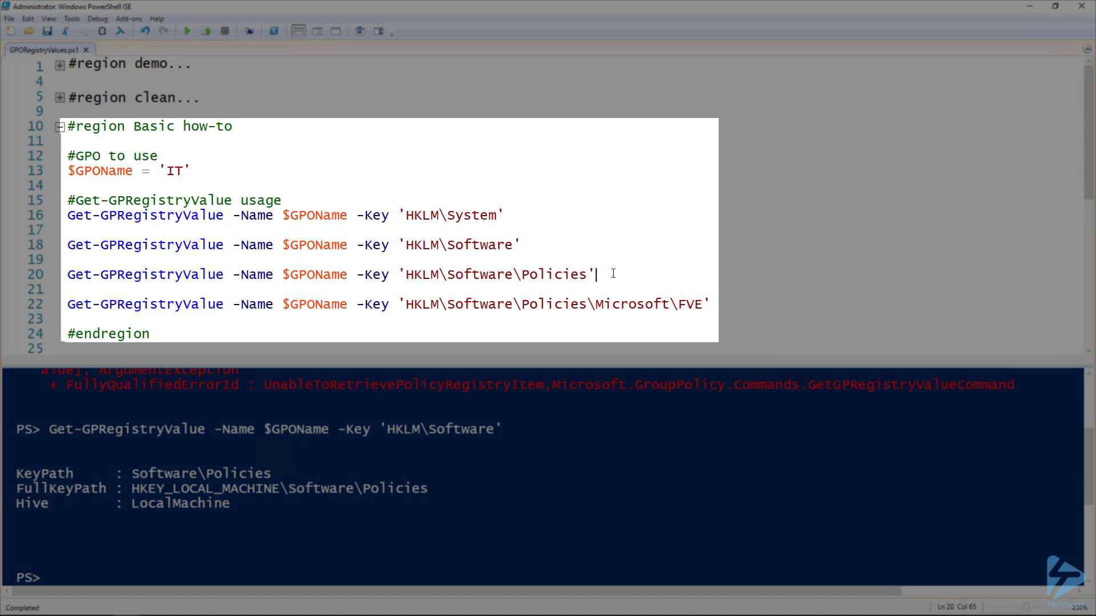
double_click(497, 274)
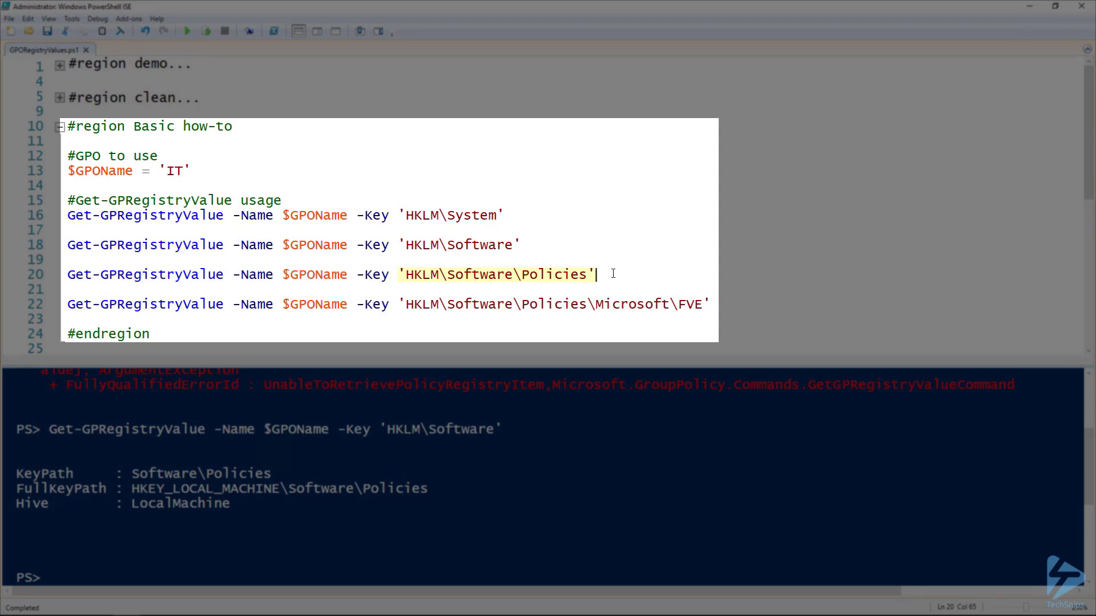
key(F8)
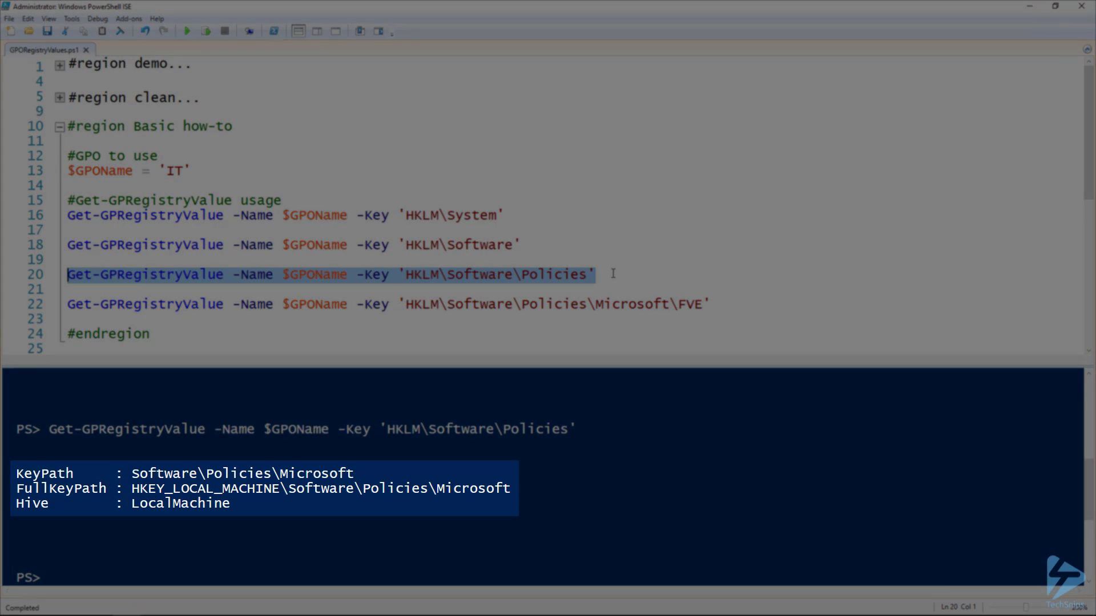
click(713, 304)
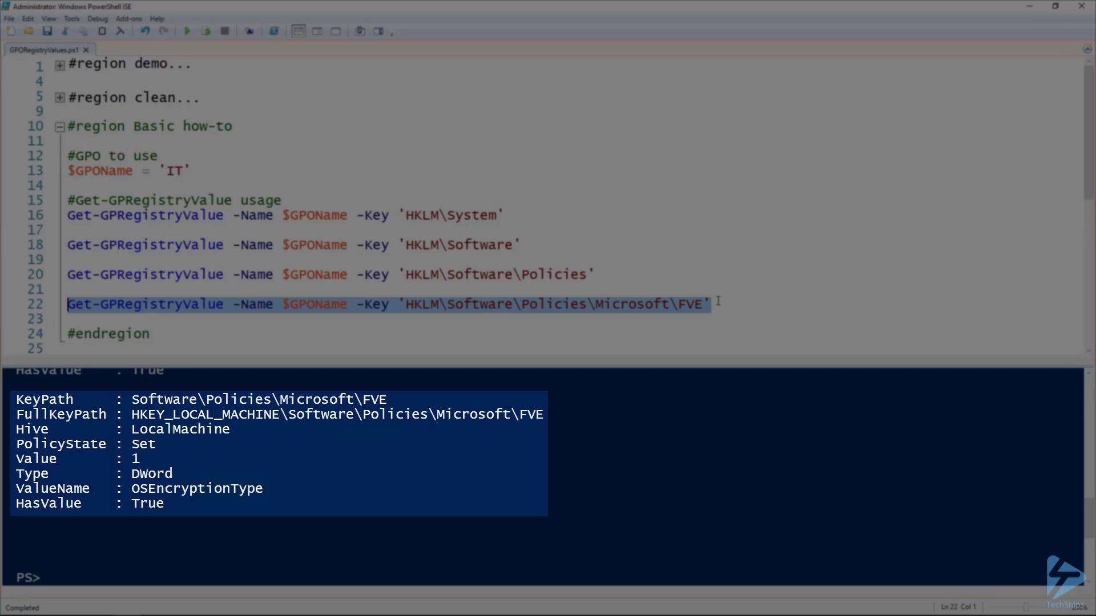
mouse_move(464, 423)
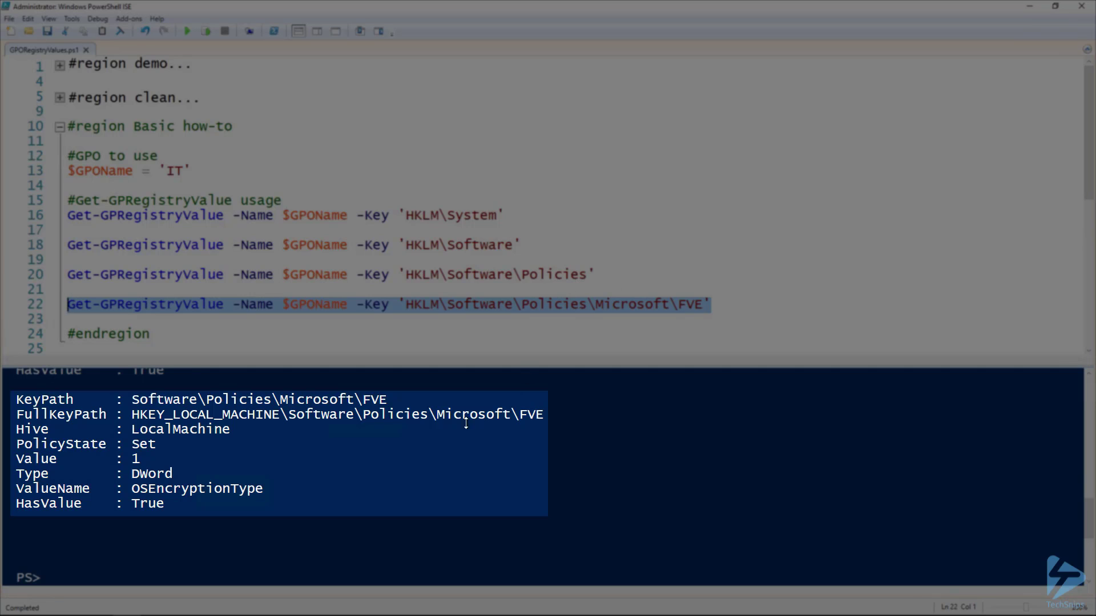
mouse_move(312, 488)
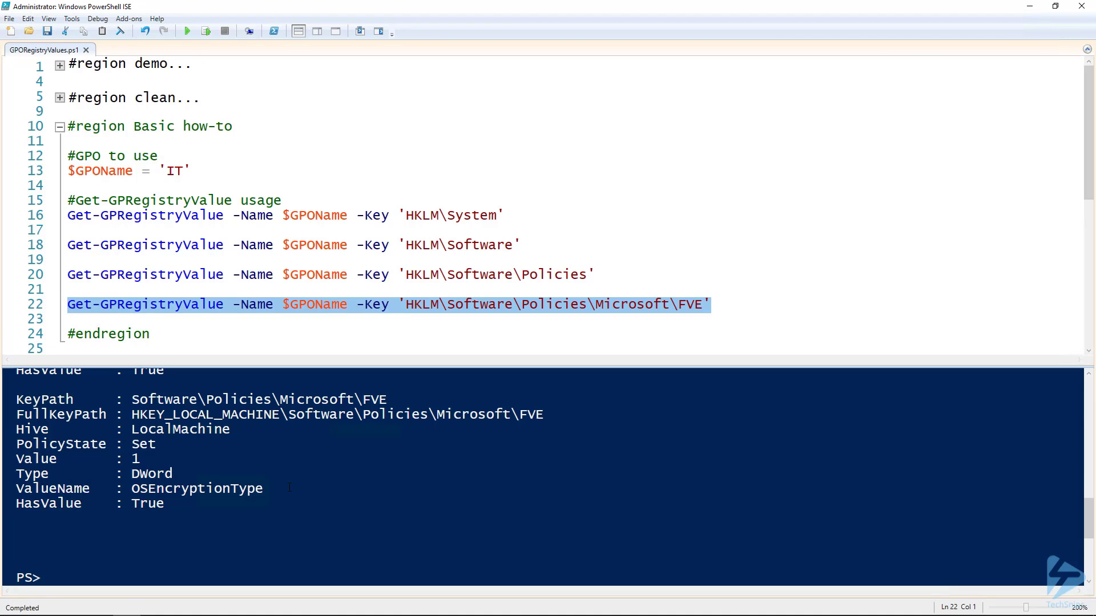
click(189, 333)
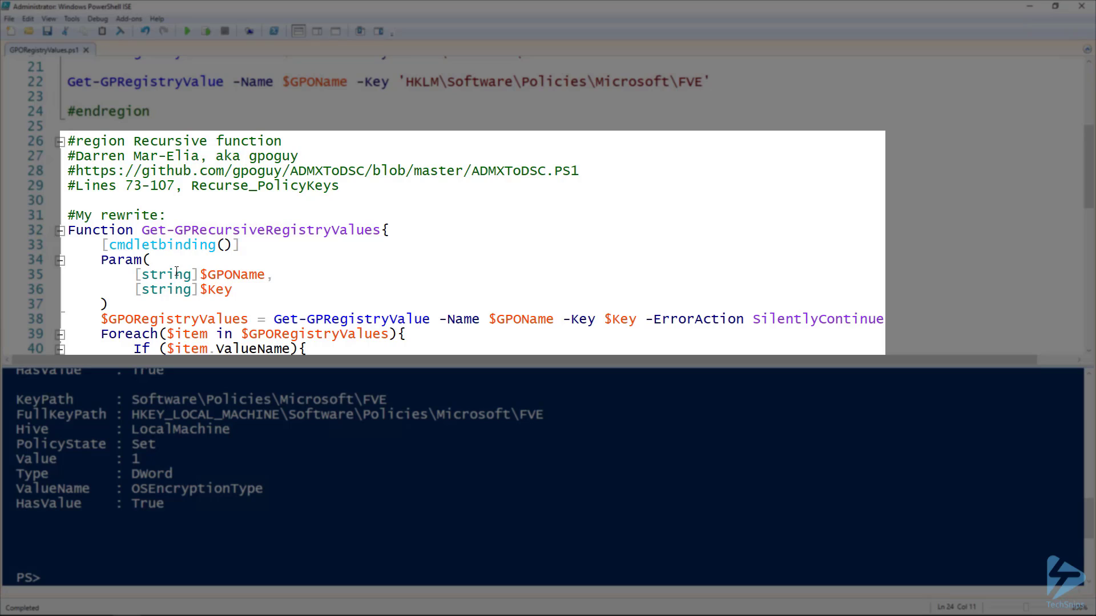
mouse_move(326, 197)
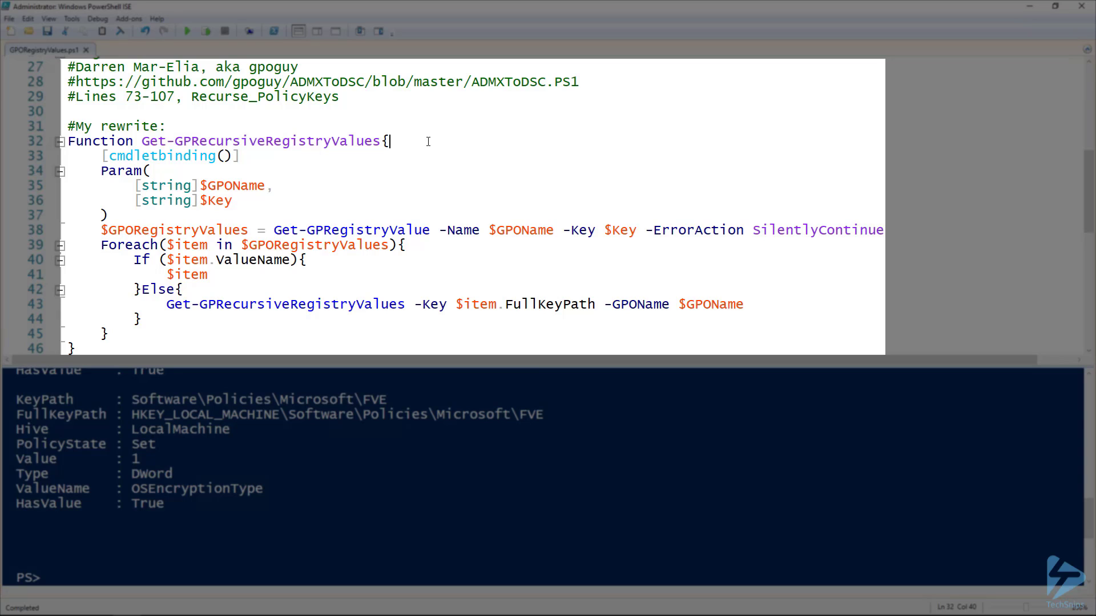
mouse_move(834, 195)
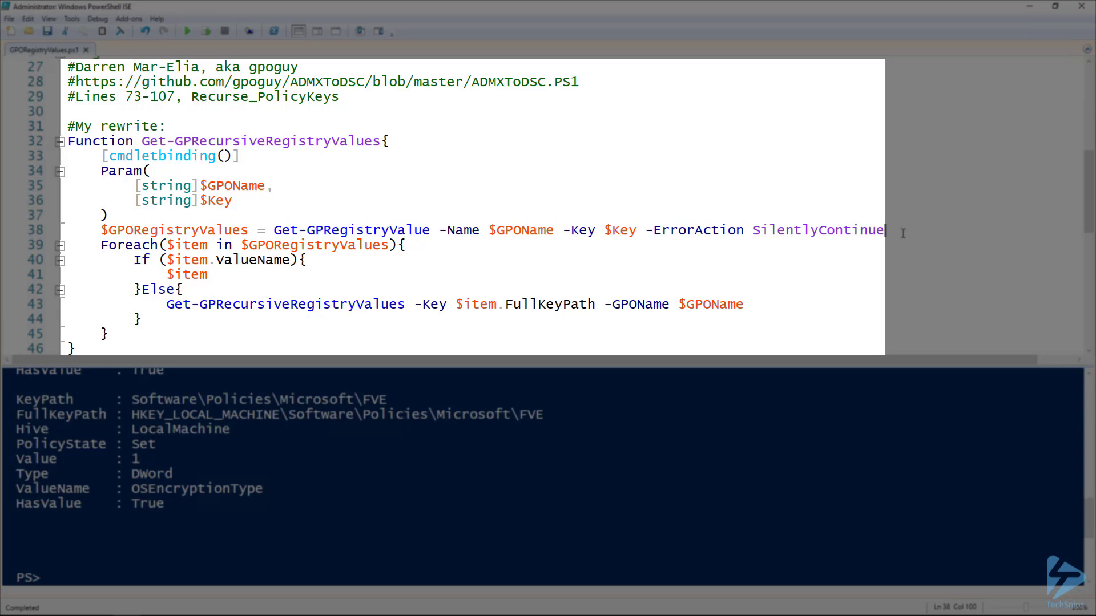
click(336, 273)
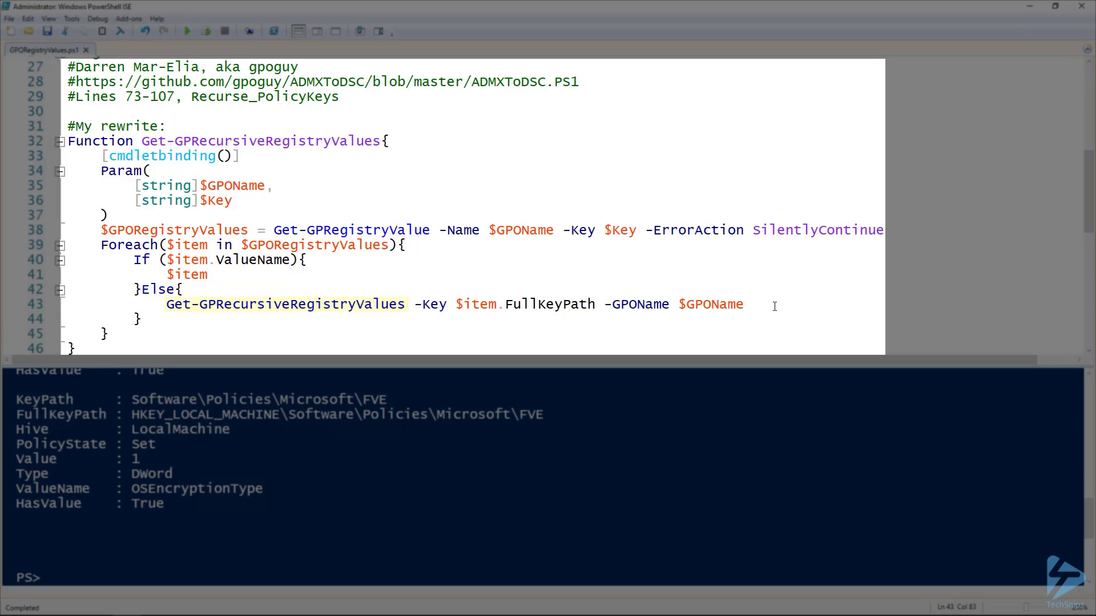
double_click(550, 304)
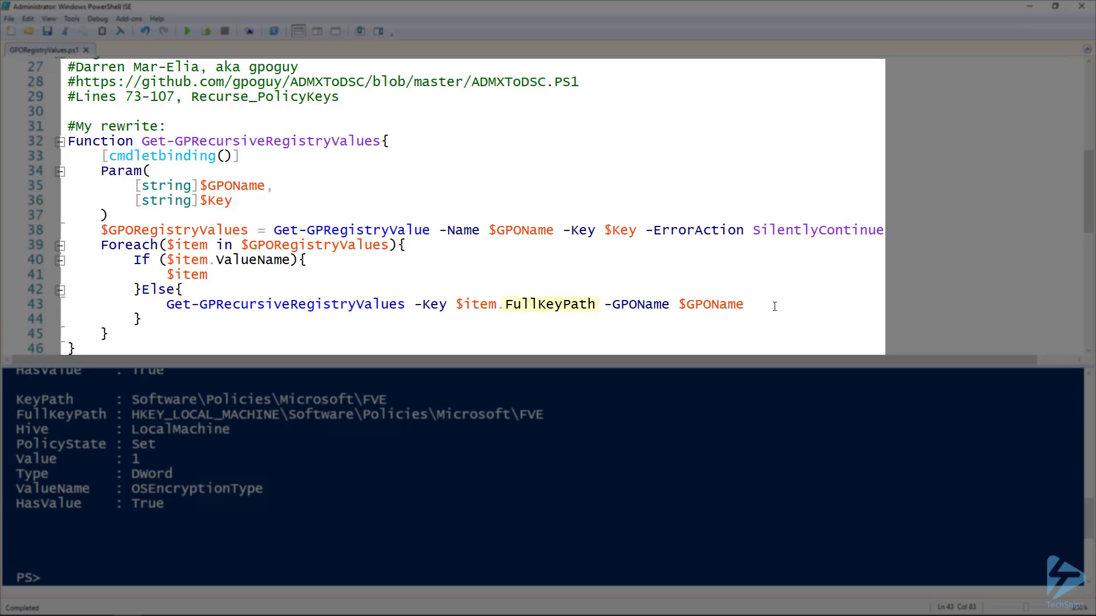
click(746, 304)
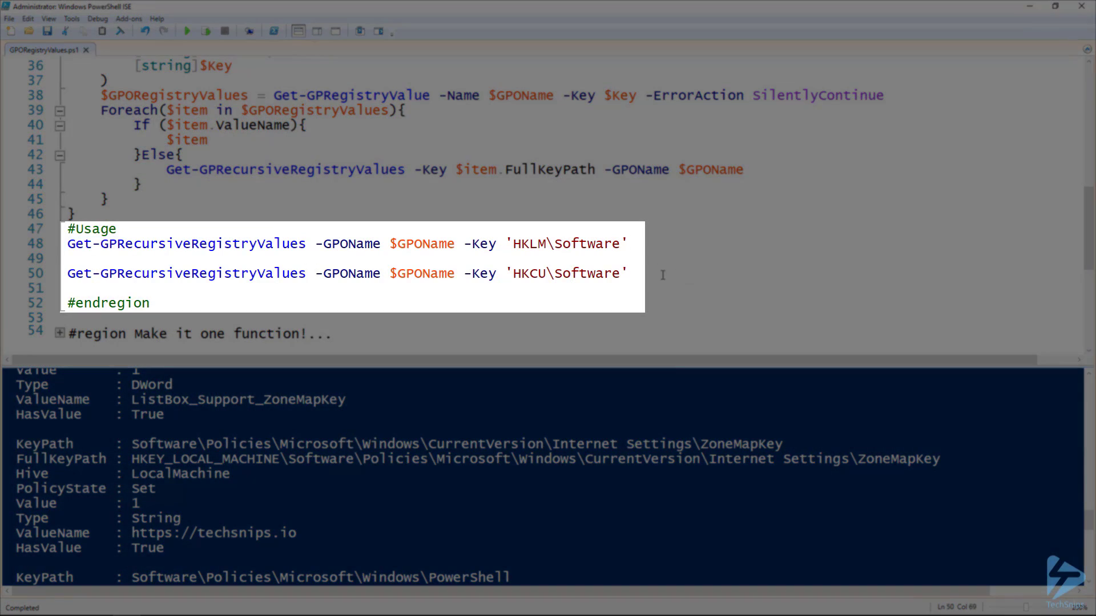
- Select the HKCU\Software Get-GPRecursiveRegistryValues usage line for the IT GPO
click(628, 274)
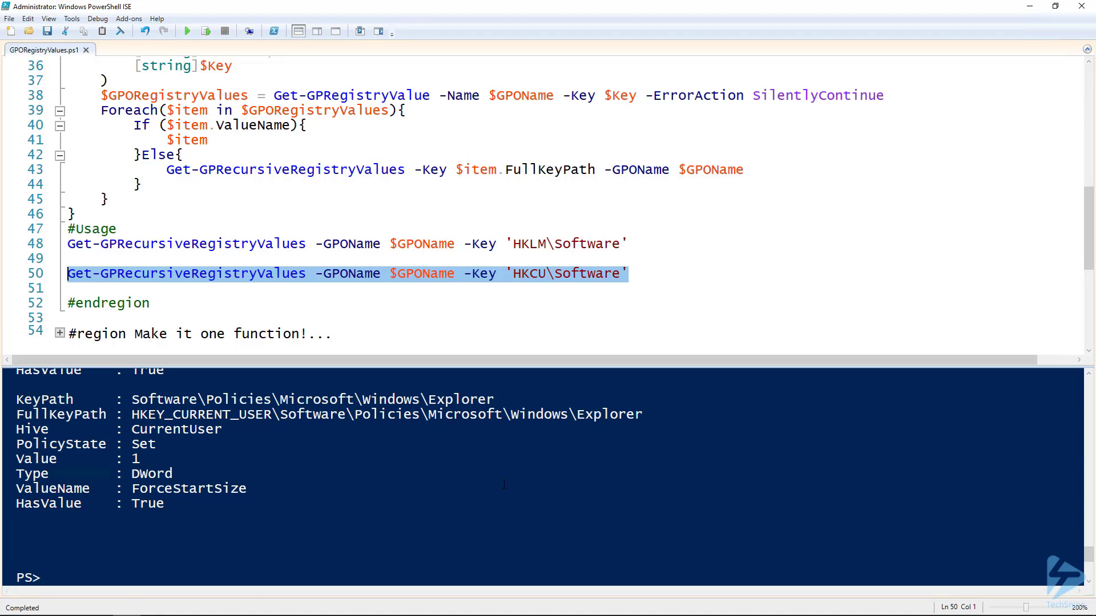
mouse_move(245, 309)
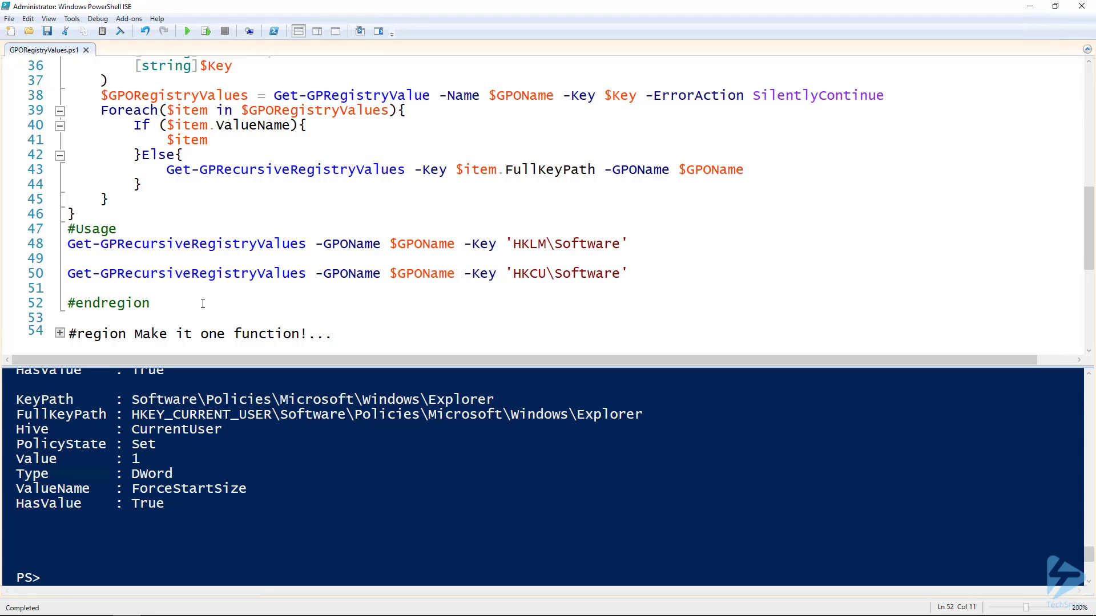
mouse_move(110, 318)
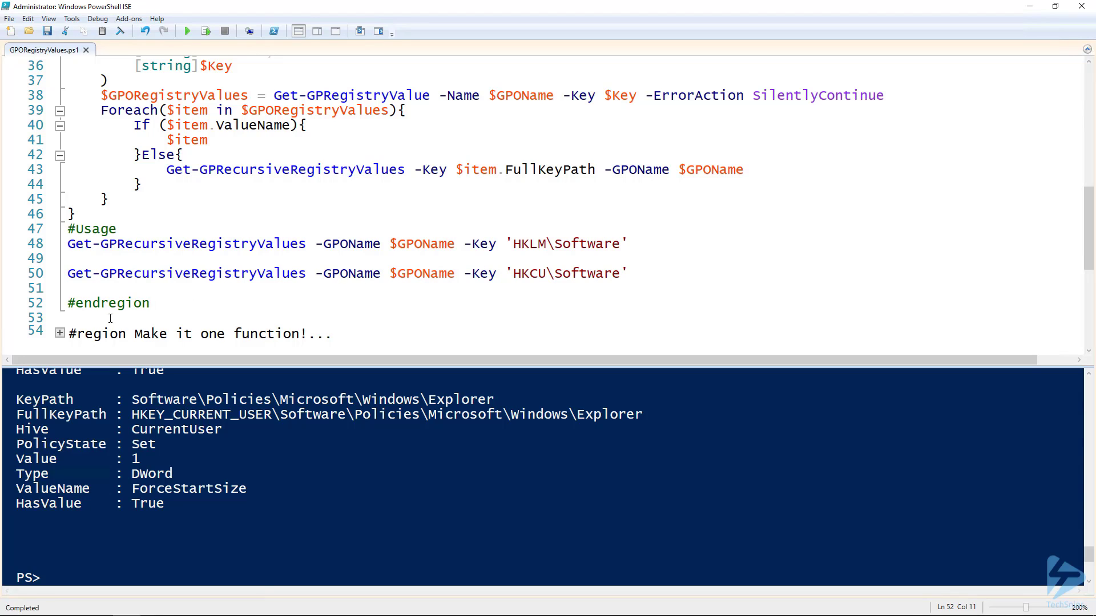
click(56, 334)
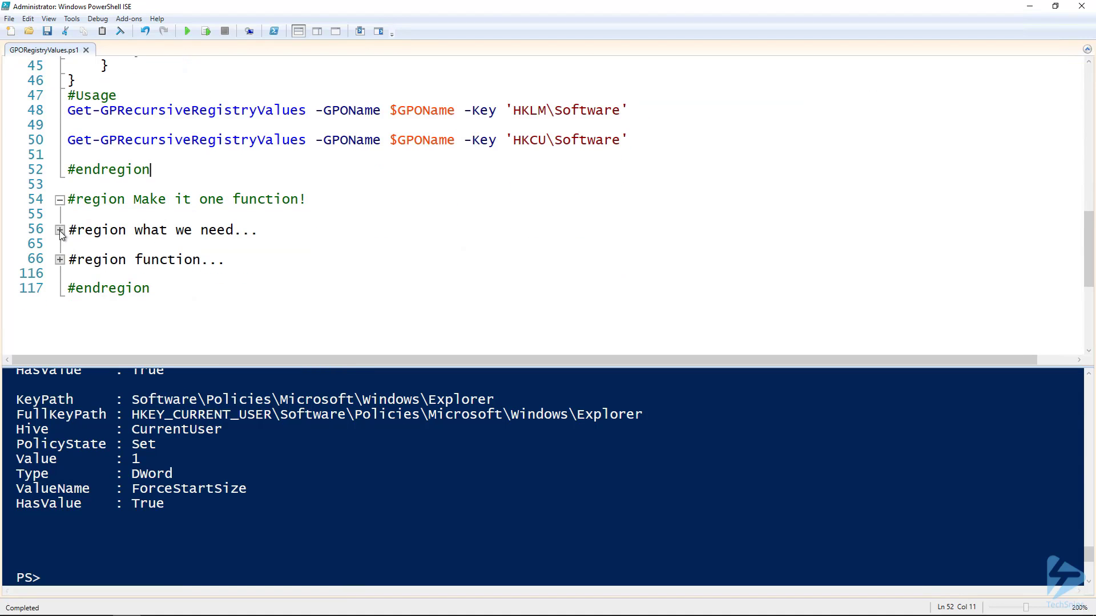
- Run the $BaseKeys and $GPOName = IT lines, then run the ForEach loop
click(60, 230)
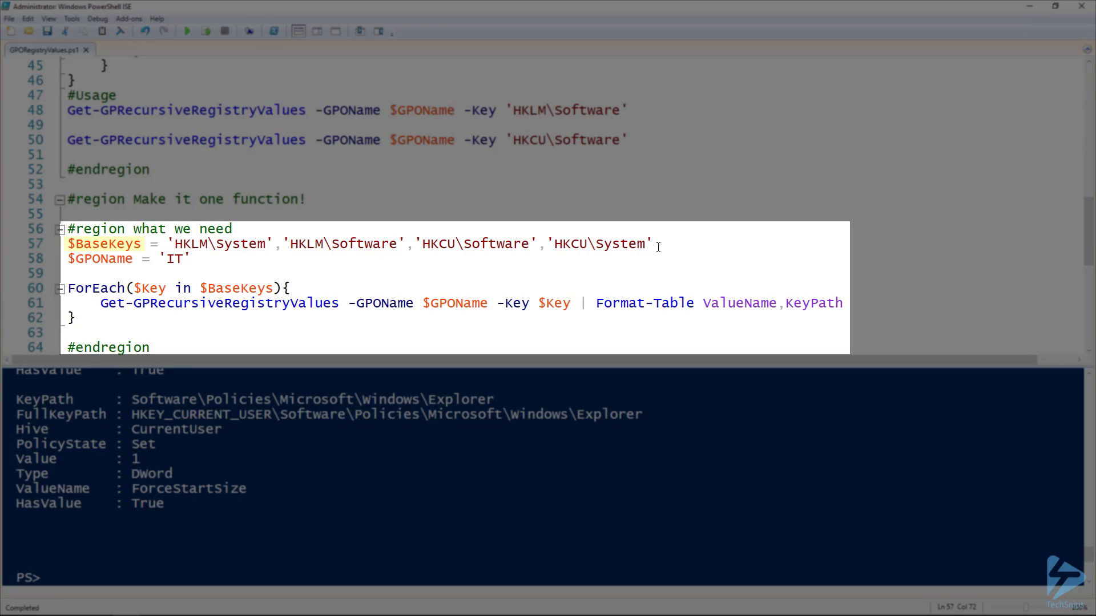
key(F8)
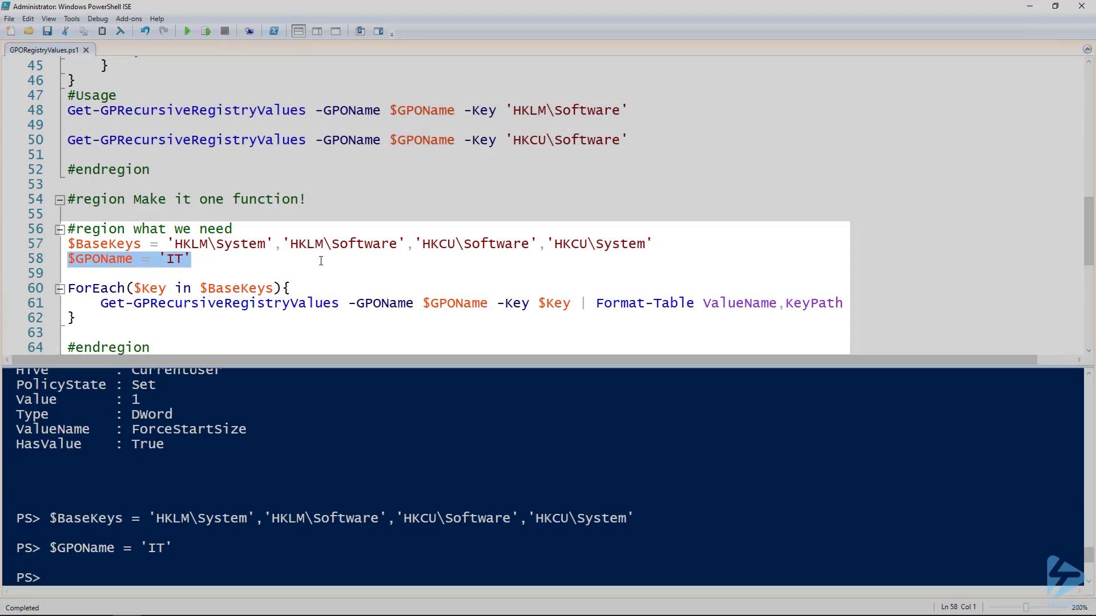
scroll(up, 3)
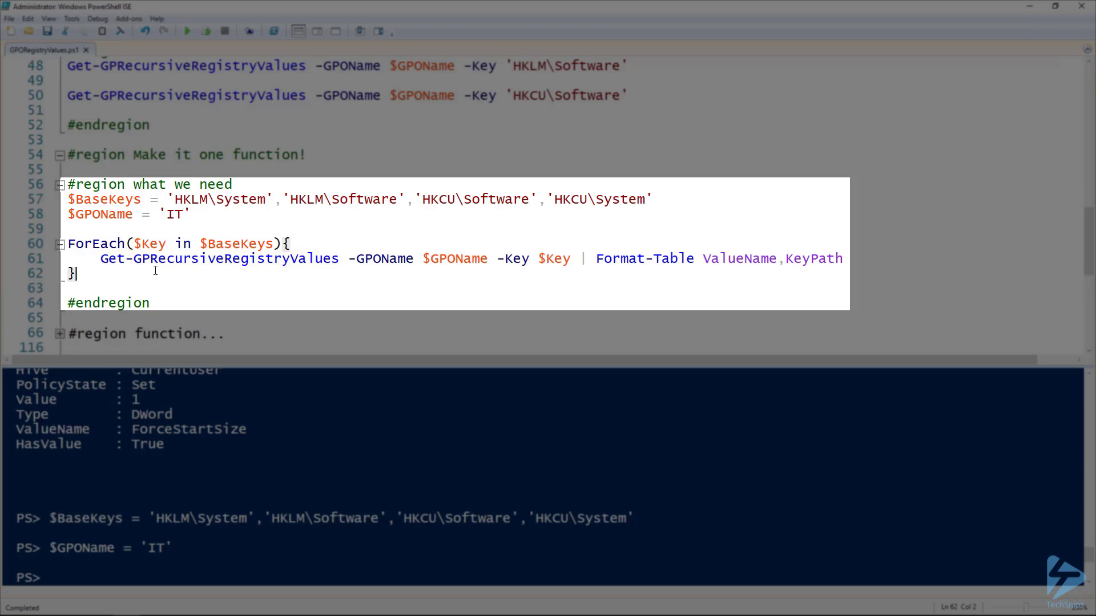
double_click(643, 258)
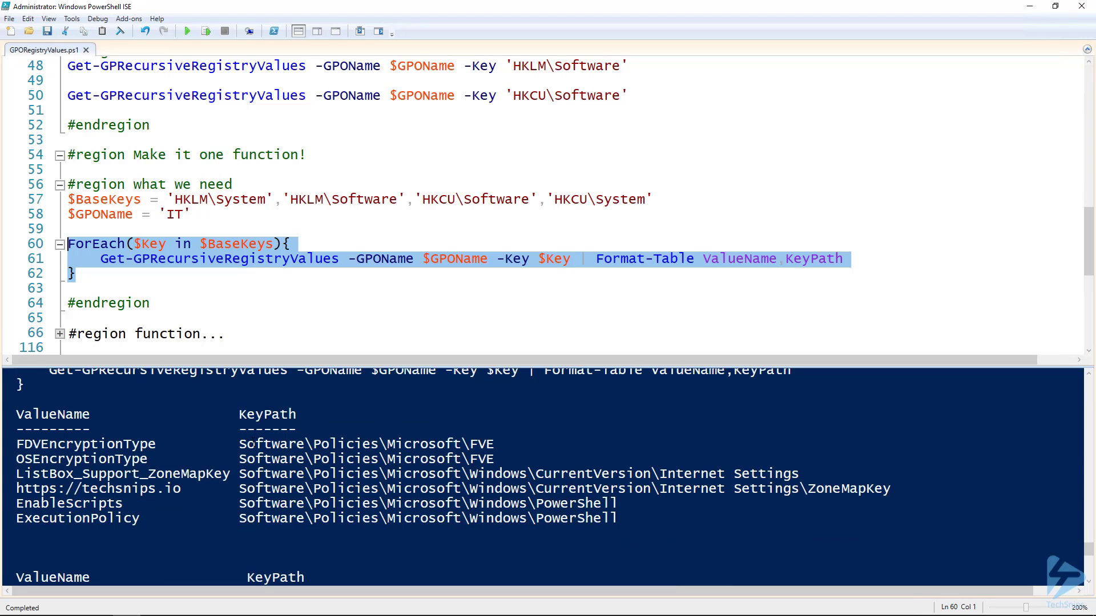
scroll(down, 3)
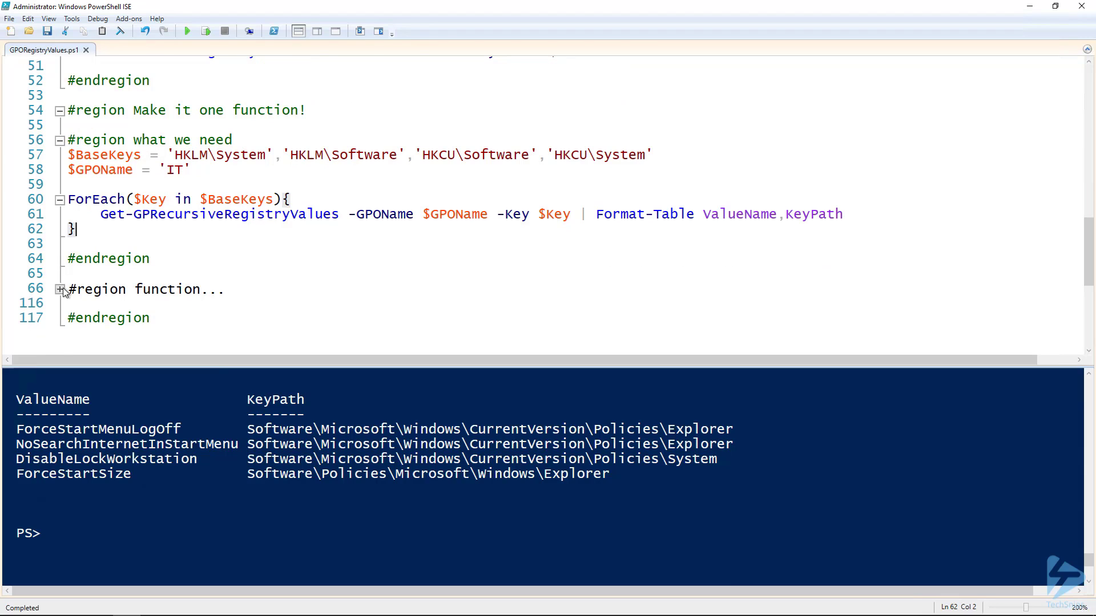
- Expand Get-GPAllRegistryValues and review its DisplayName alias and ValueFromPipelineByPropertyName parameter settings
click(60, 290)
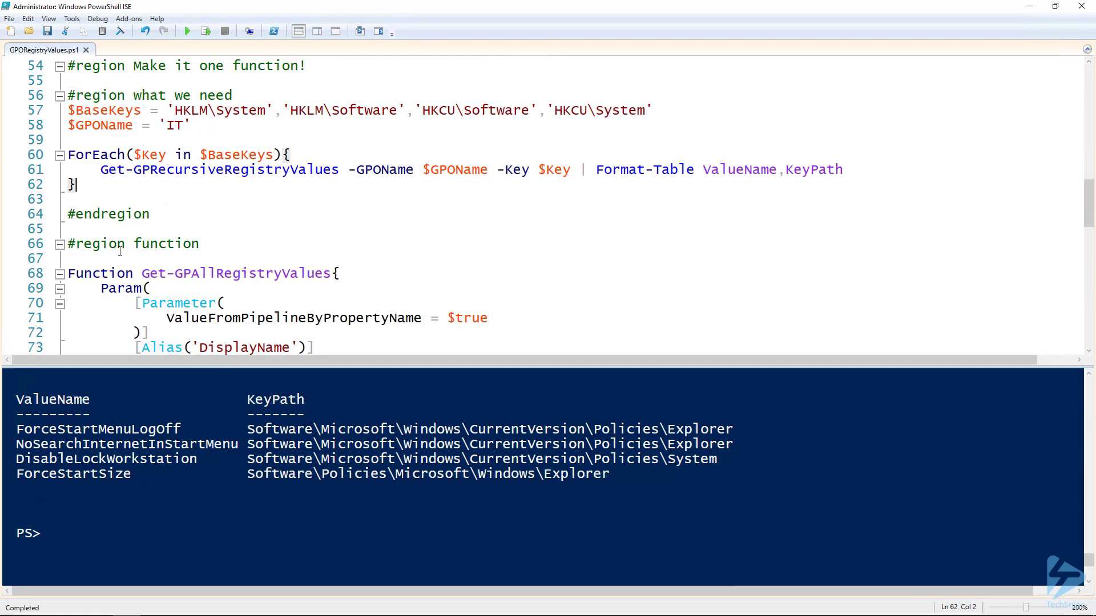
scroll(down, 3)
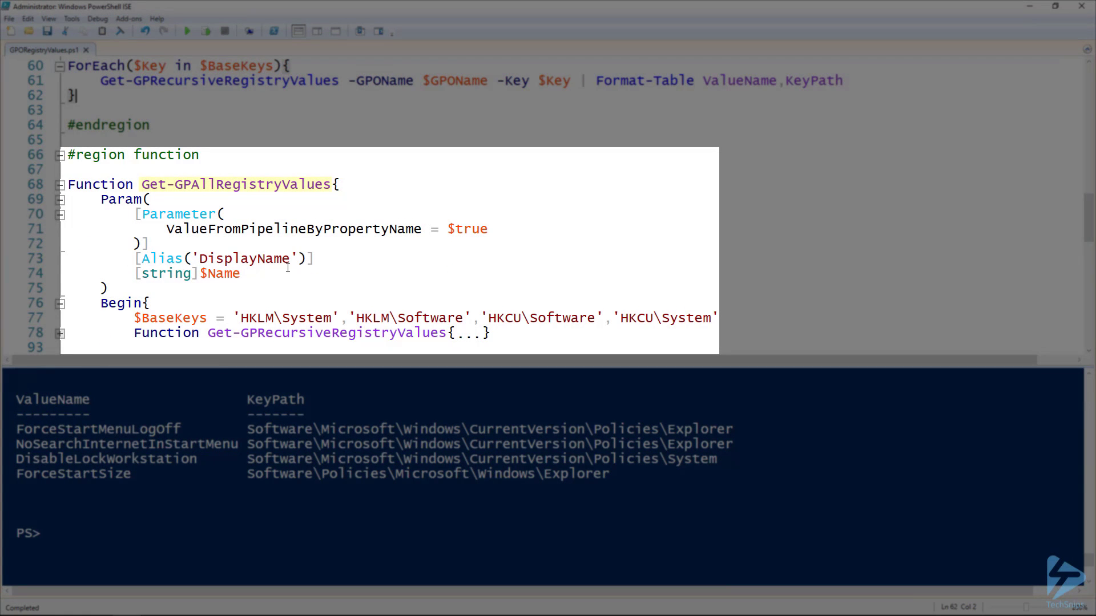
click(241, 274)
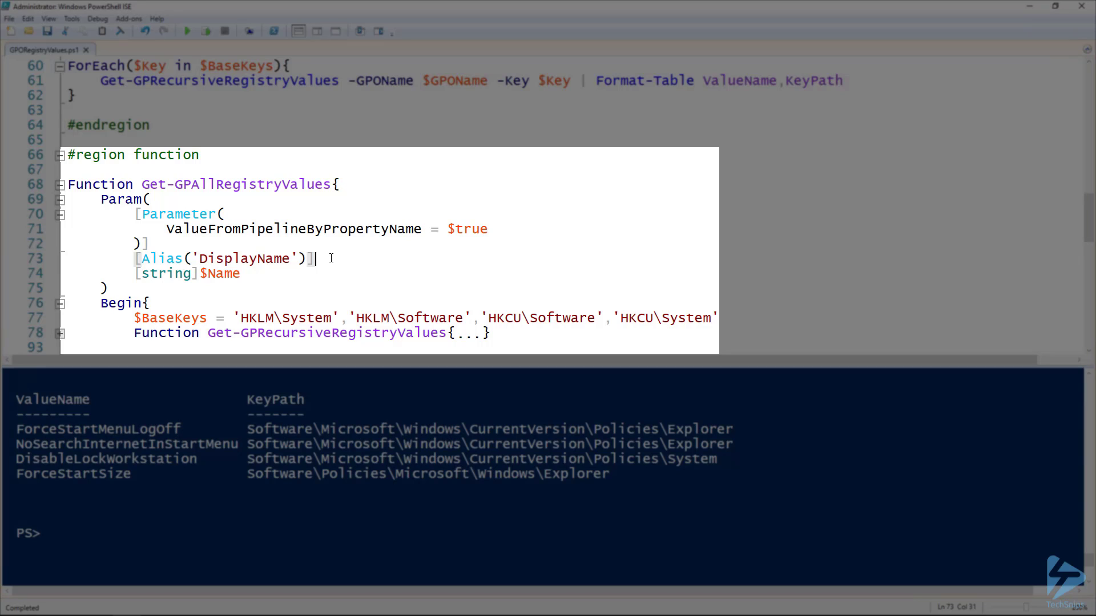
double_click(292, 228)
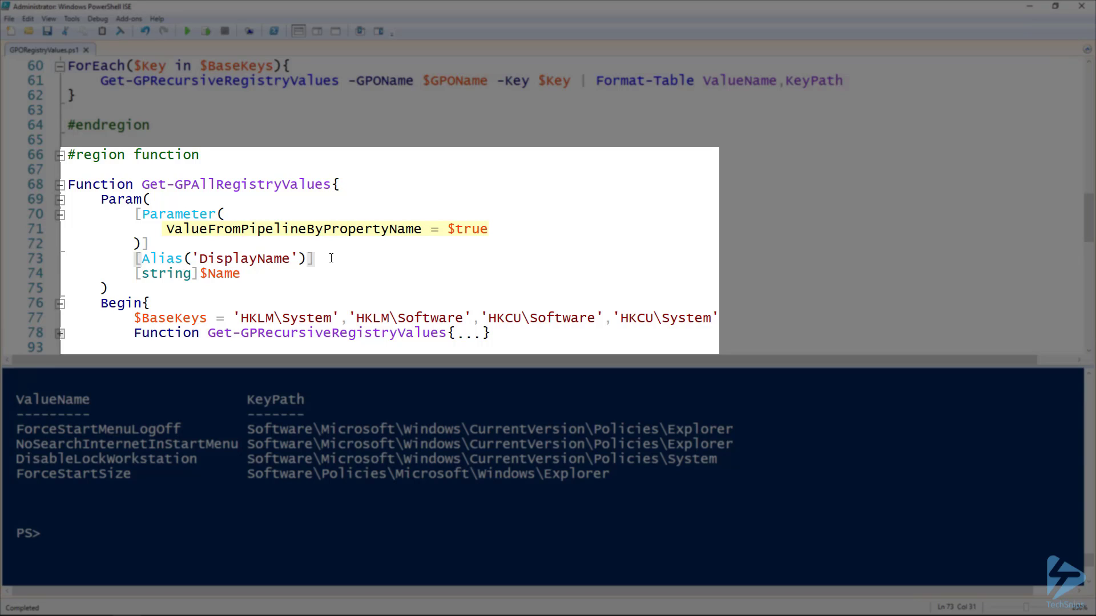
click(345, 249)
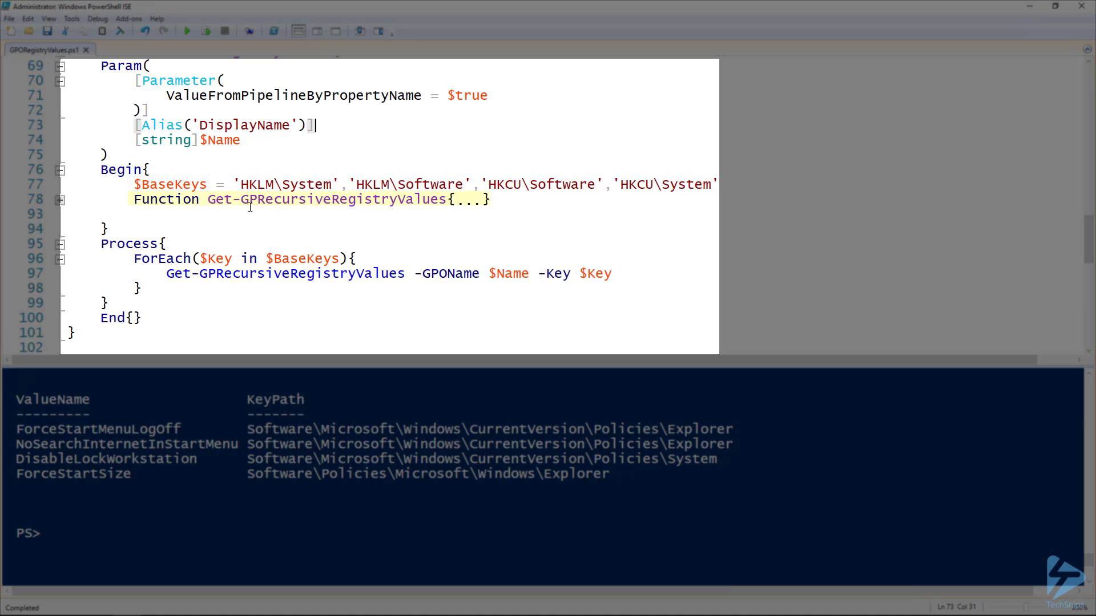
- Expand the nested Get-GPRecursiveRegistryValues function, scroll through it, and collapse it again
click(61, 204)
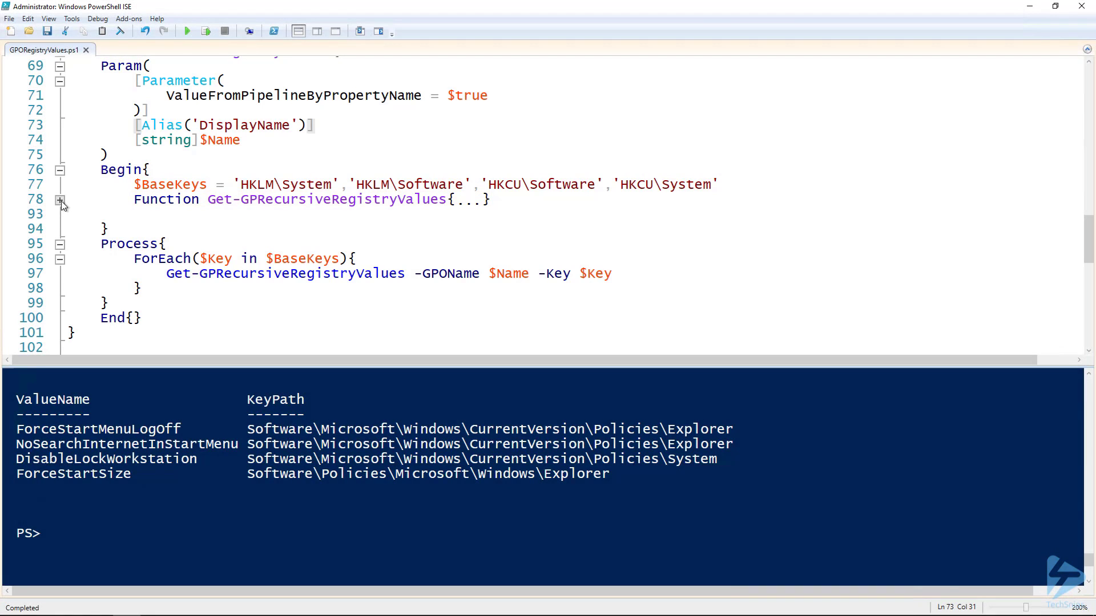
click(61, 199)
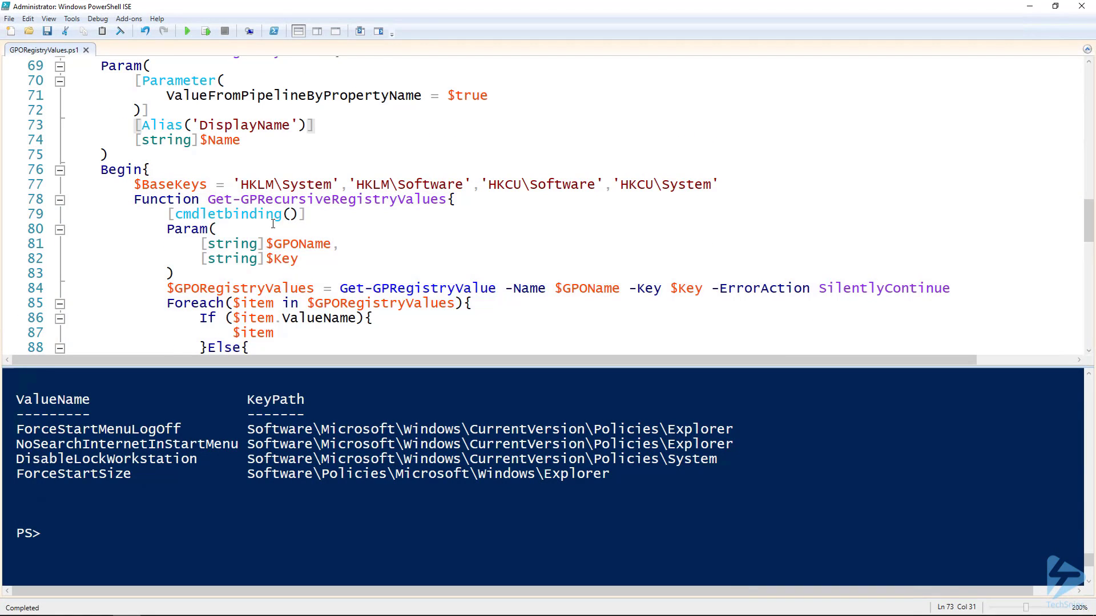
scroll(down, 3)
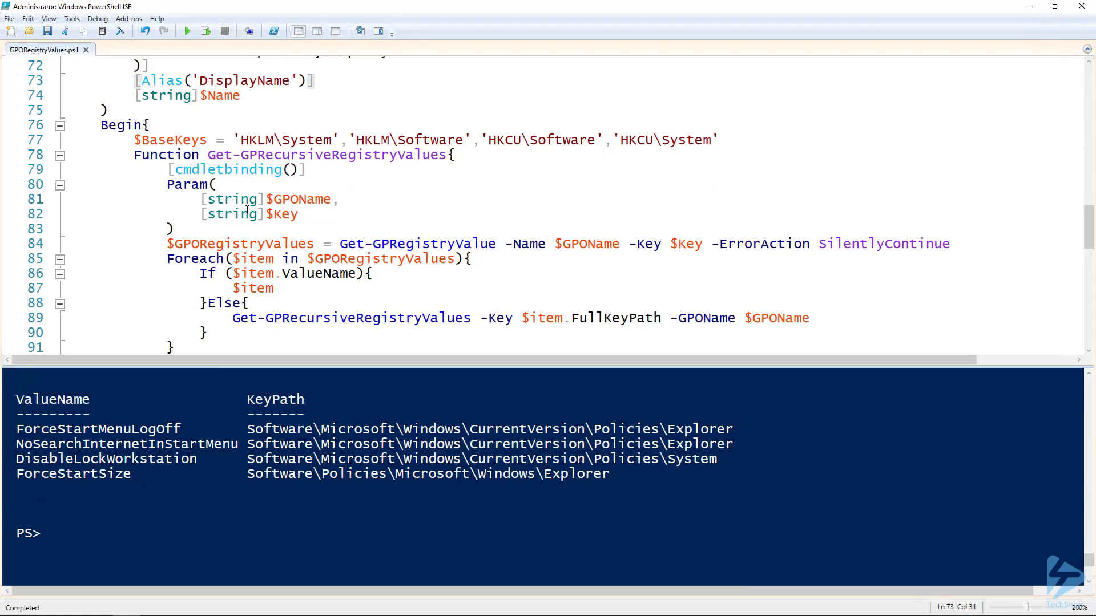
click(59, 155)
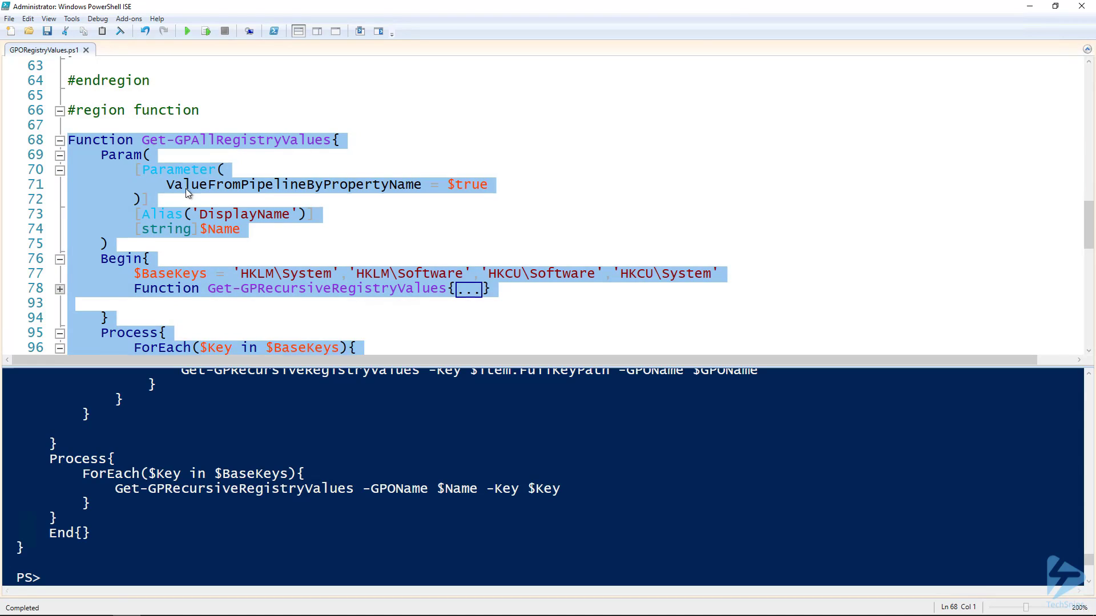
- Run the single-policy usage example piping Get-GPO -Name 'IT' into the function
scroll(down, 3)
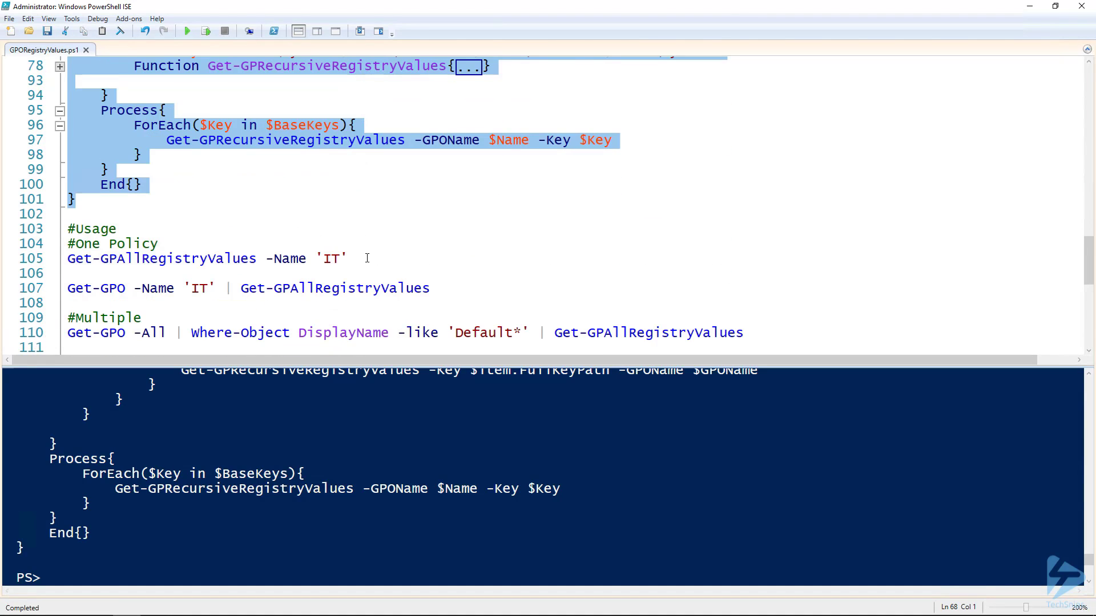
click(364, 258)
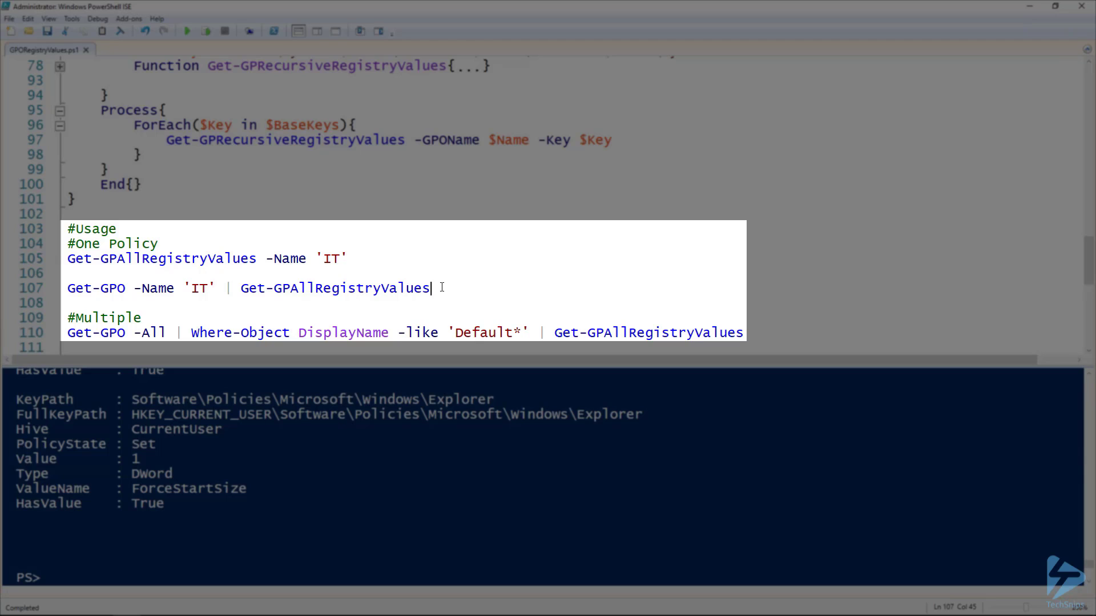
double_click(96, 288)
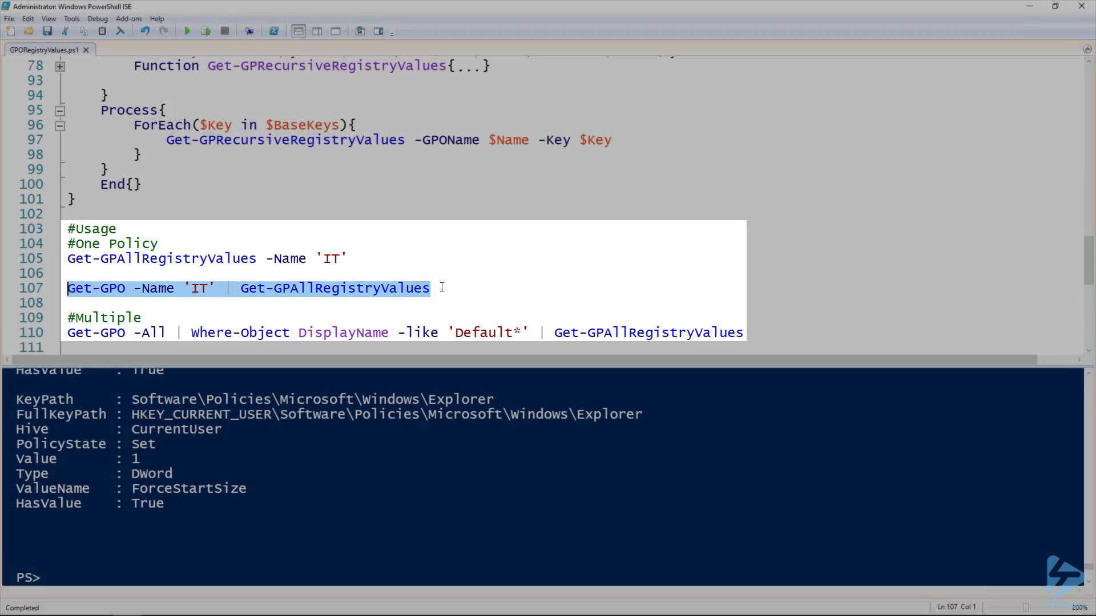
click(754, 333)
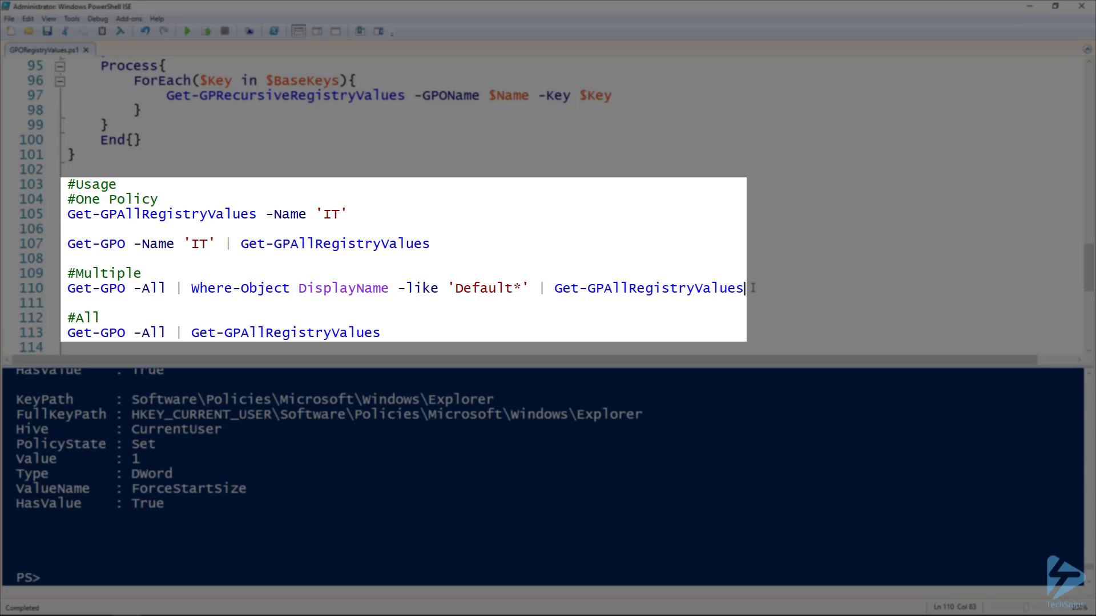
- Run the Where-Object 'Default*' multiple-policy pipeline, listing EFSBlob certificate values
double_click(488, 287)
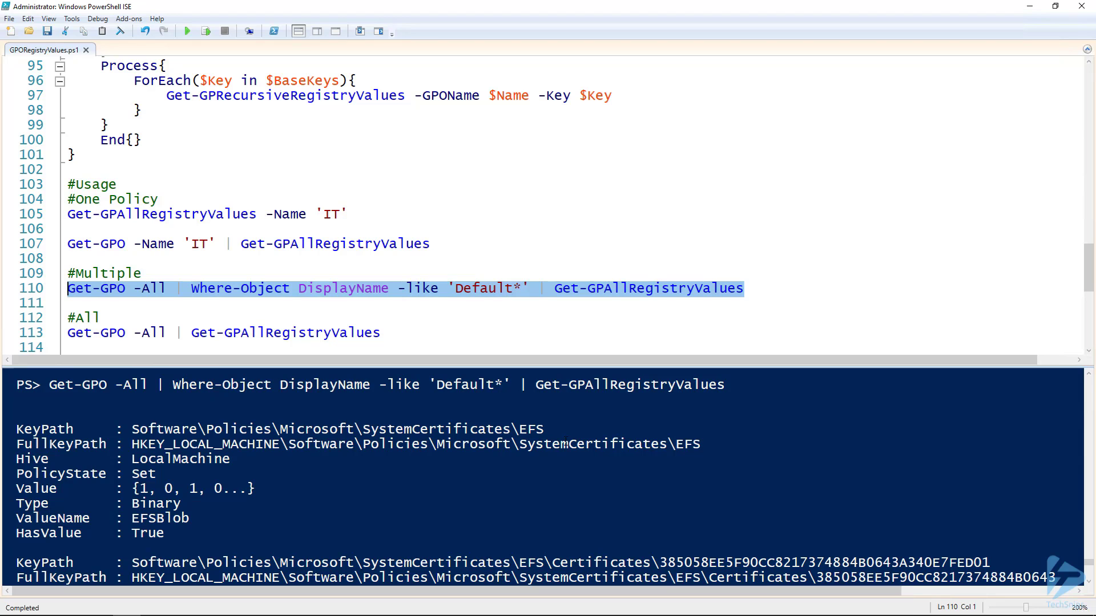
scroll(down, 3)
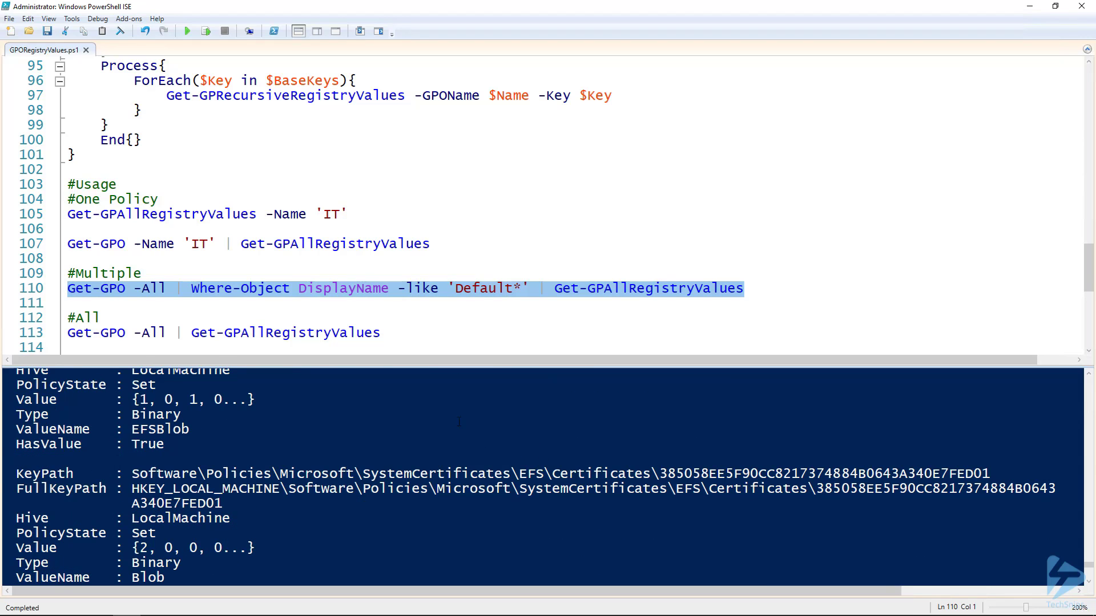
click(425, 333)
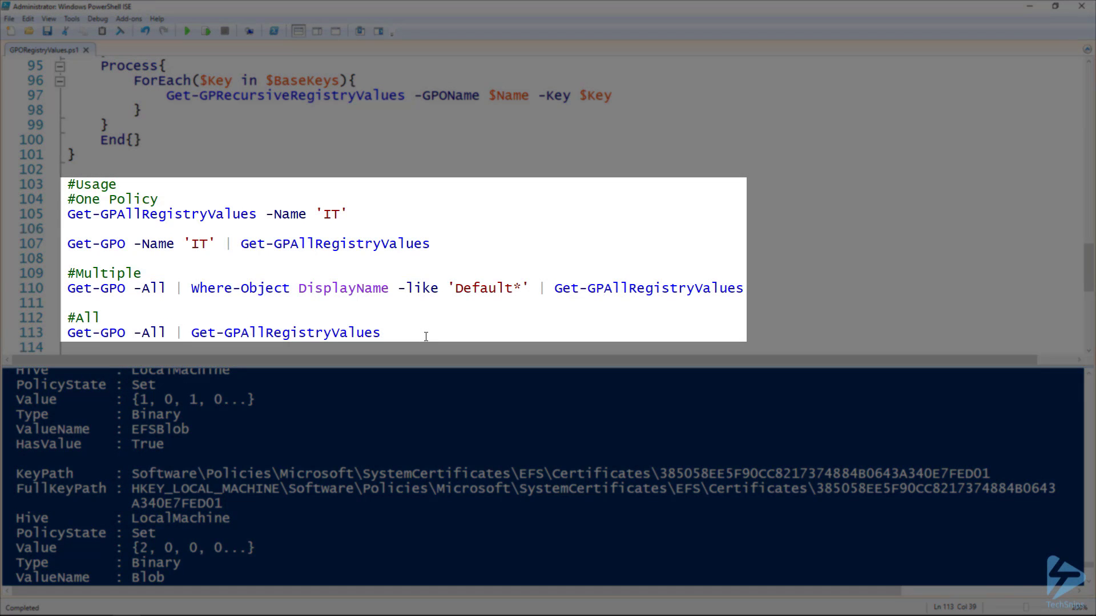
click(381, 332)
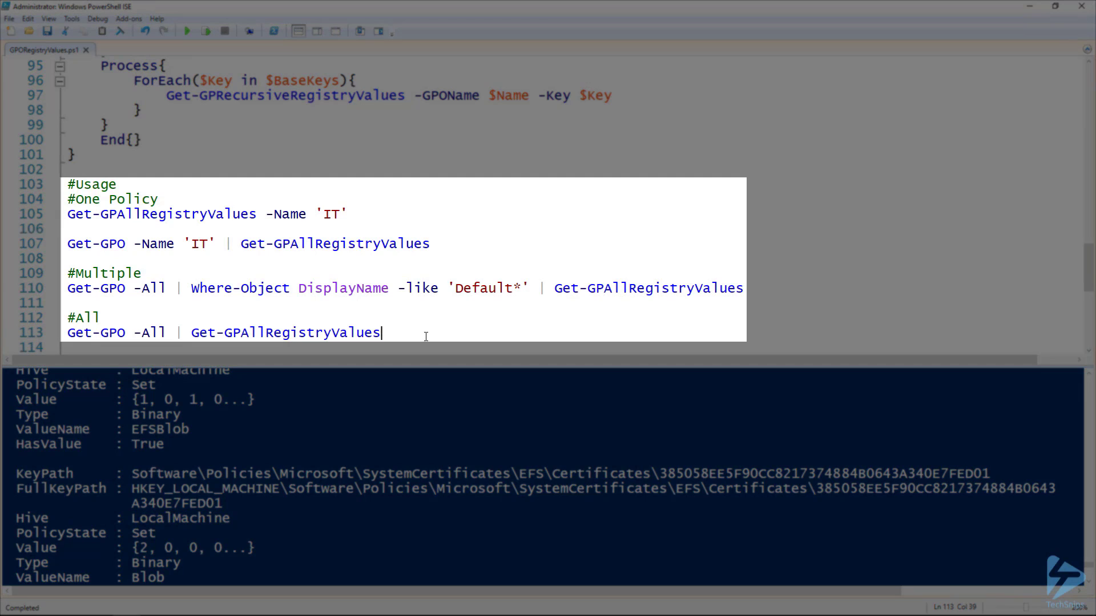